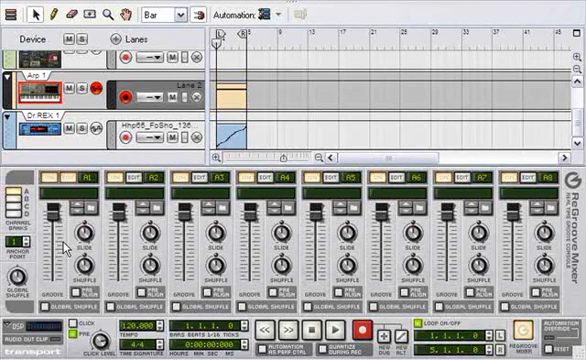
Extract the beat clip's groove into ReGroove channel A via Get User Groove.
click(338, 328)
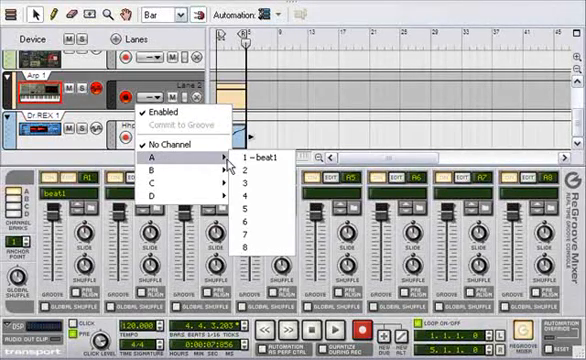
mouse_move(258, 160)
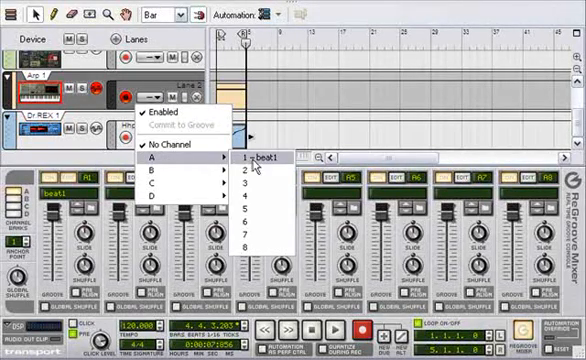
Assign ReGroove channel A1 (beat1 groove) to the arpeggiator track.
click(260, 160)
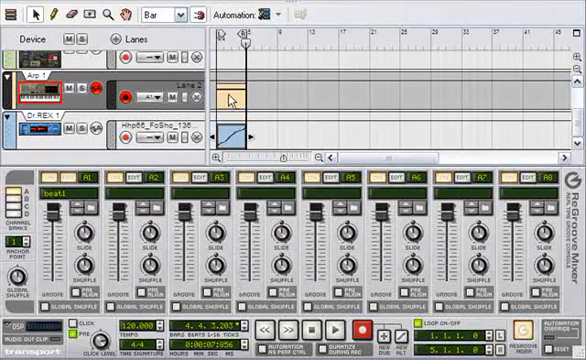